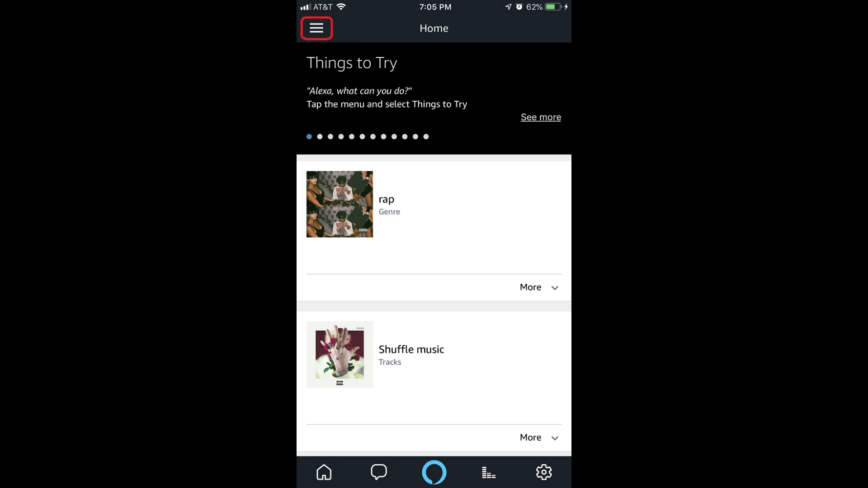
Bring up the Alexa app's main navigation menu from the Home screen.
left_click(317, 28)
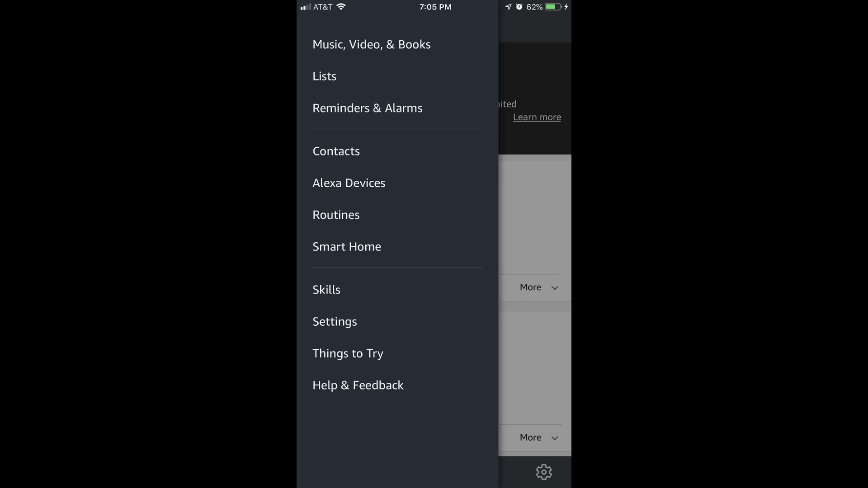
left_click(335, 321)
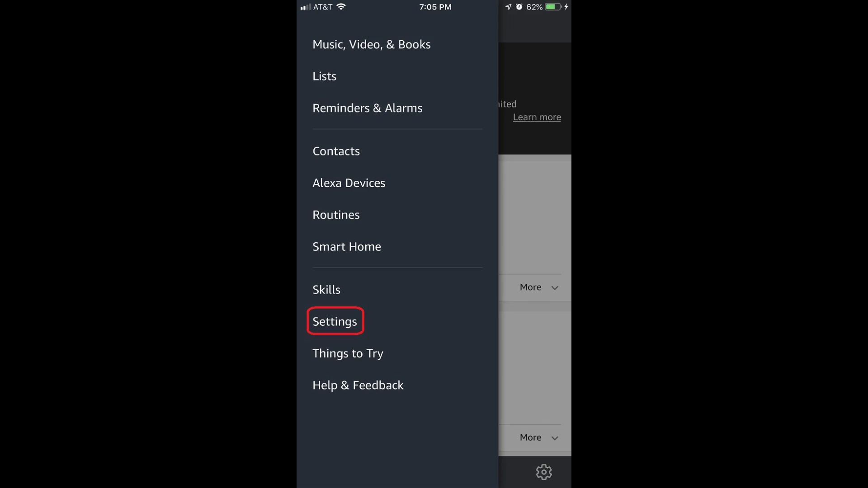
Go to Settings > Calendar, listing Google, Microsoft, Apple and Exchange with no linked accounts.
left_click(335, 321)
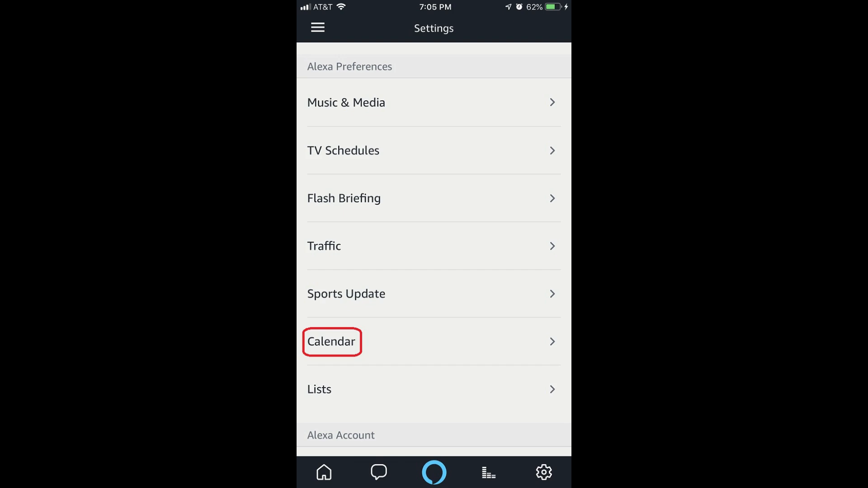
left_click(331, 342)
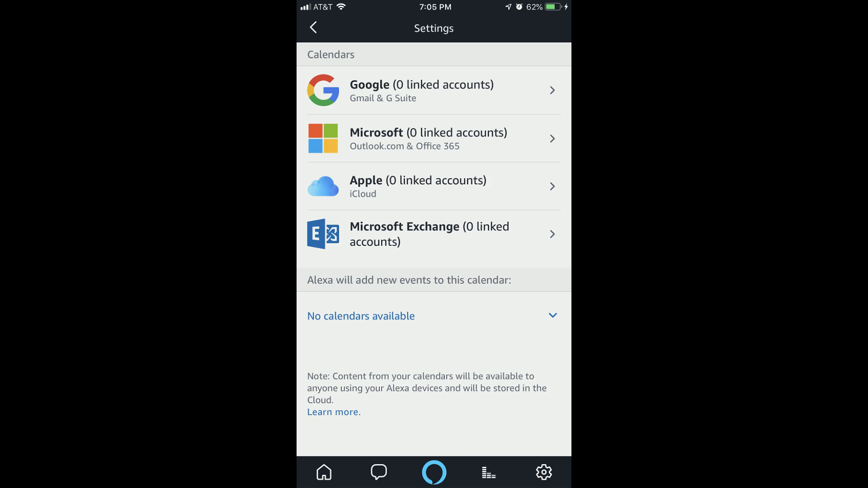
Choose Google (Gmail & G Suite) and continue to the Google sign-in page.
left_click(433, 91)
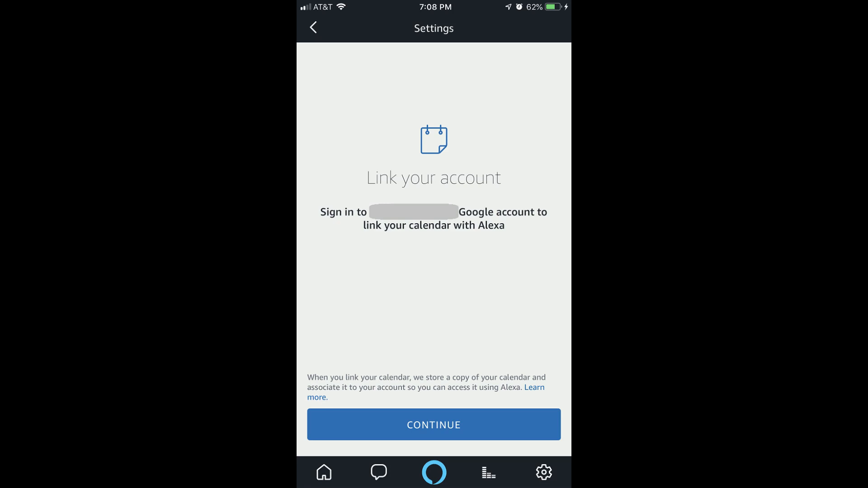
left_click(434, 425)
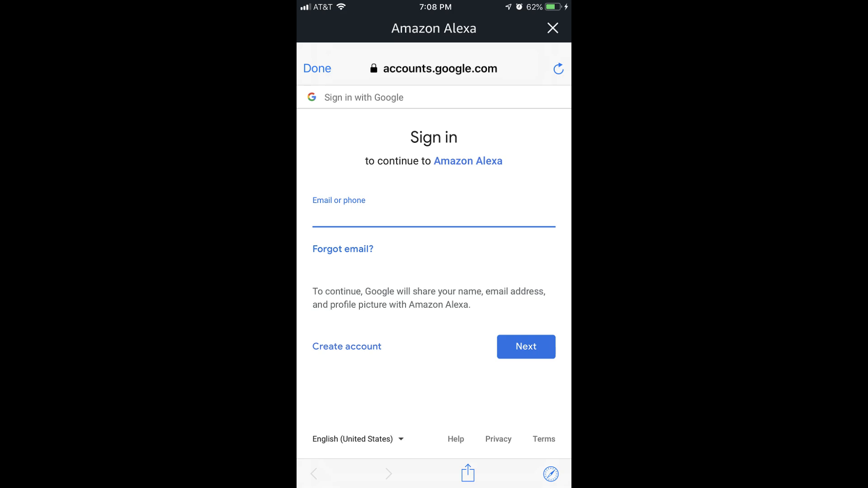
left_click(525, 346)
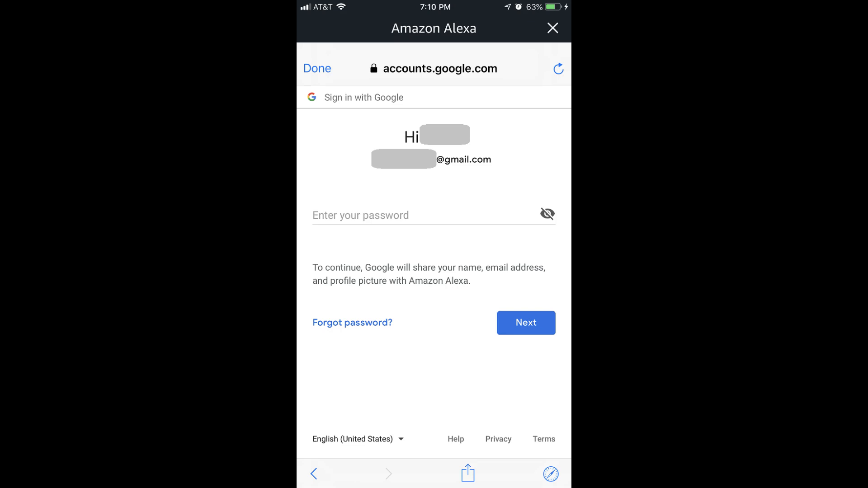
left_click(524, 322)
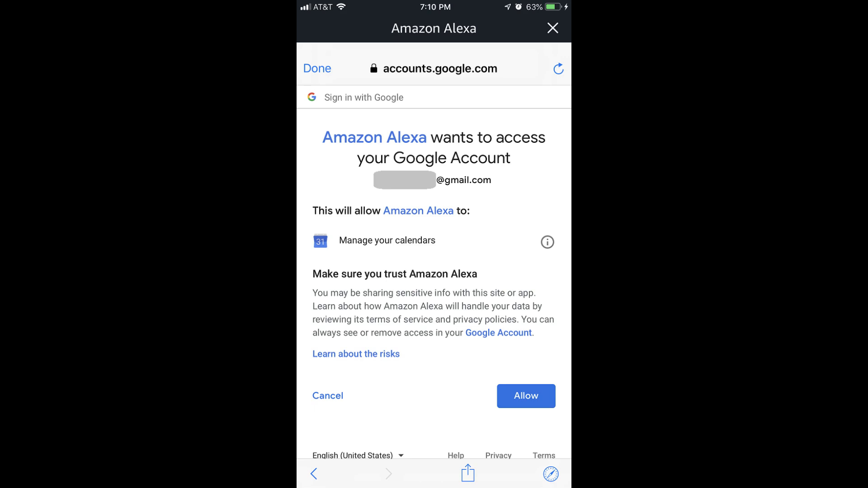
Allow Amazon Alexa to manage the Google calendars, completing the link.
left_click(525, 396)
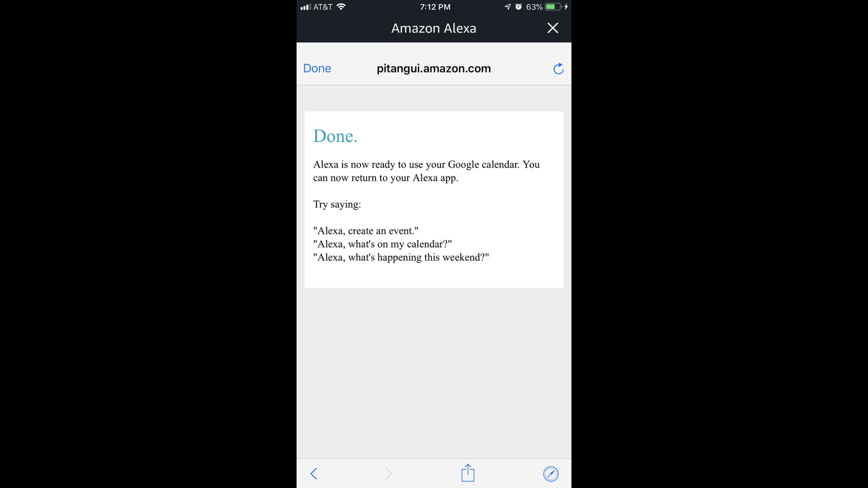
Return to Alexa's Google calendar settings with the linked gmail calendar checked.
left_click(317, 68)
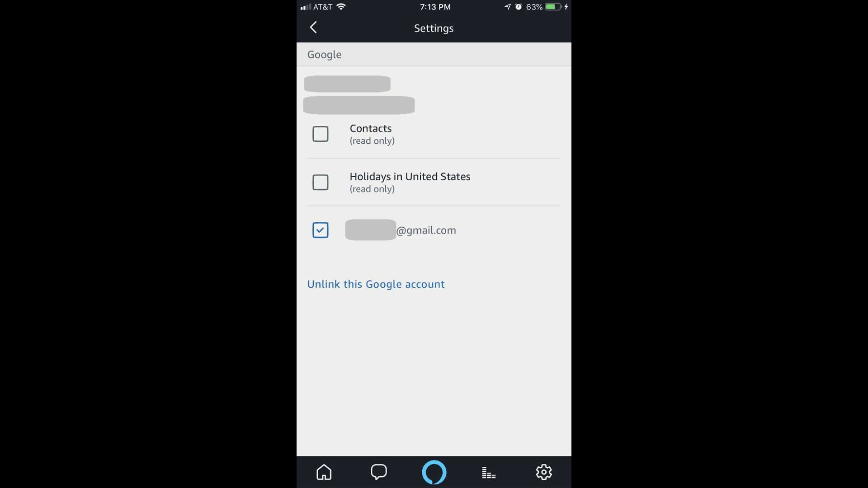
left_click(375, 284)
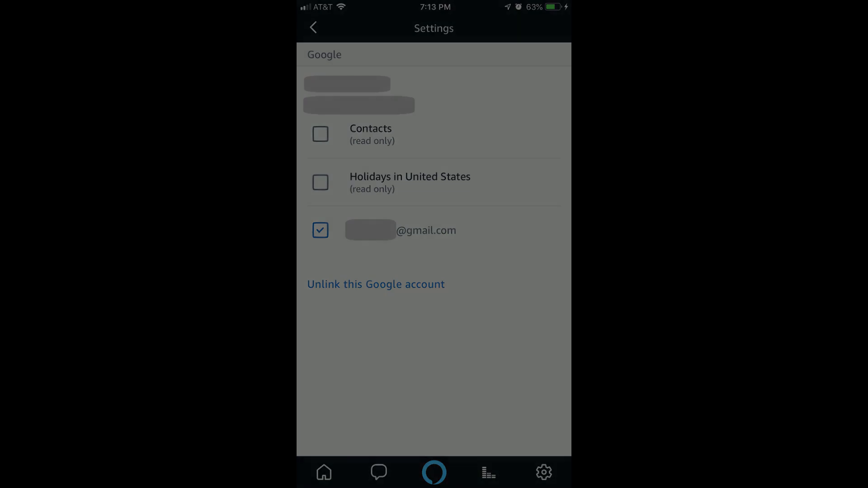